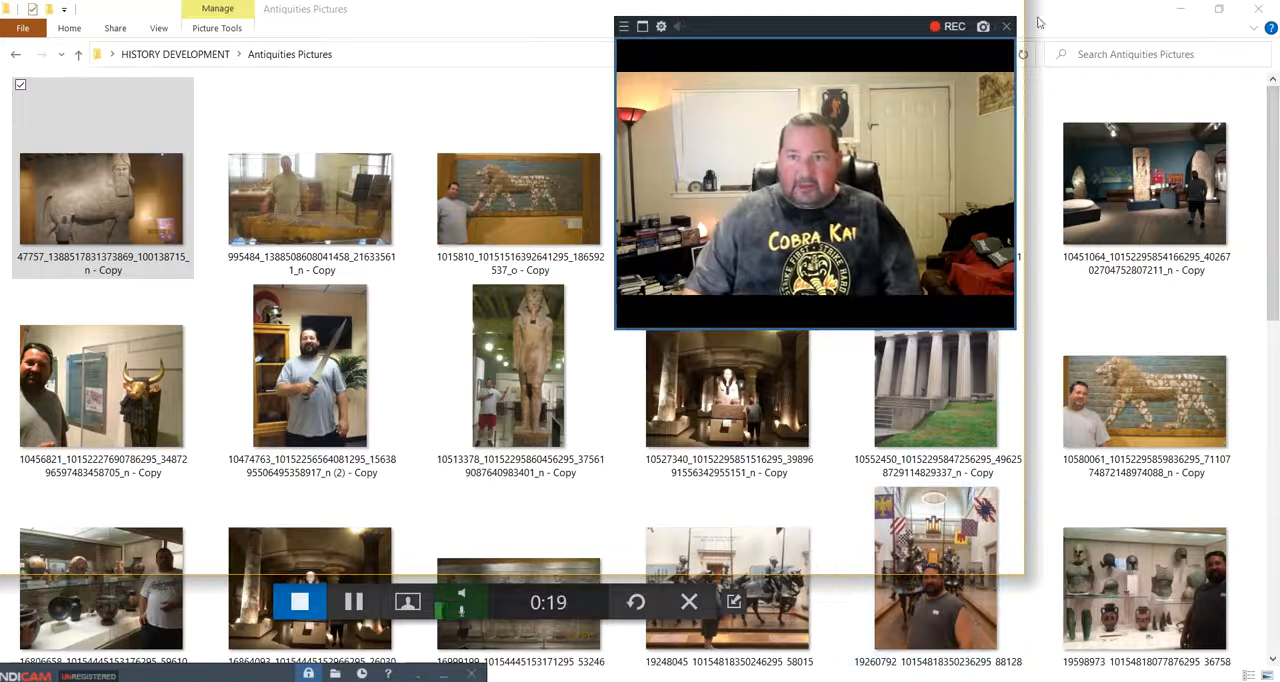
- Show the winged-bull relief photo full-size in Photos
{"action": "left_click", "coordinate": [1006, 26]}
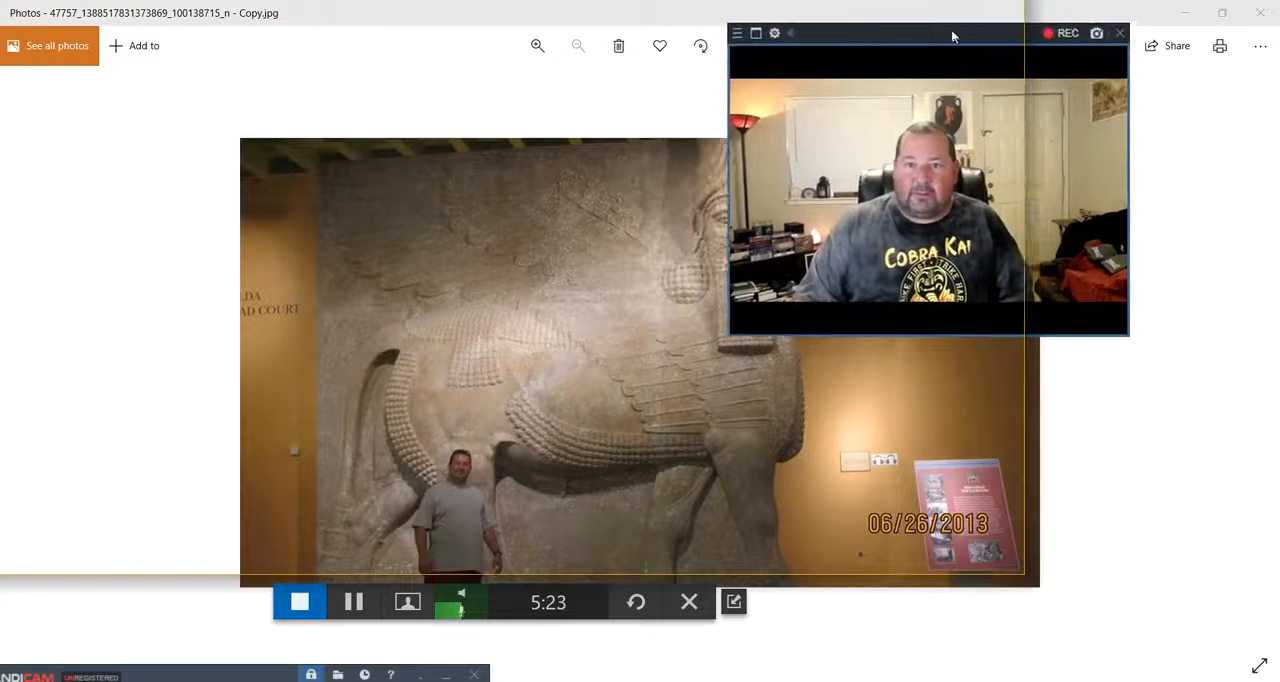
{"action": "left_click_drag", "start_coordinate": [950, 32], "coordinate": [848, 36]}
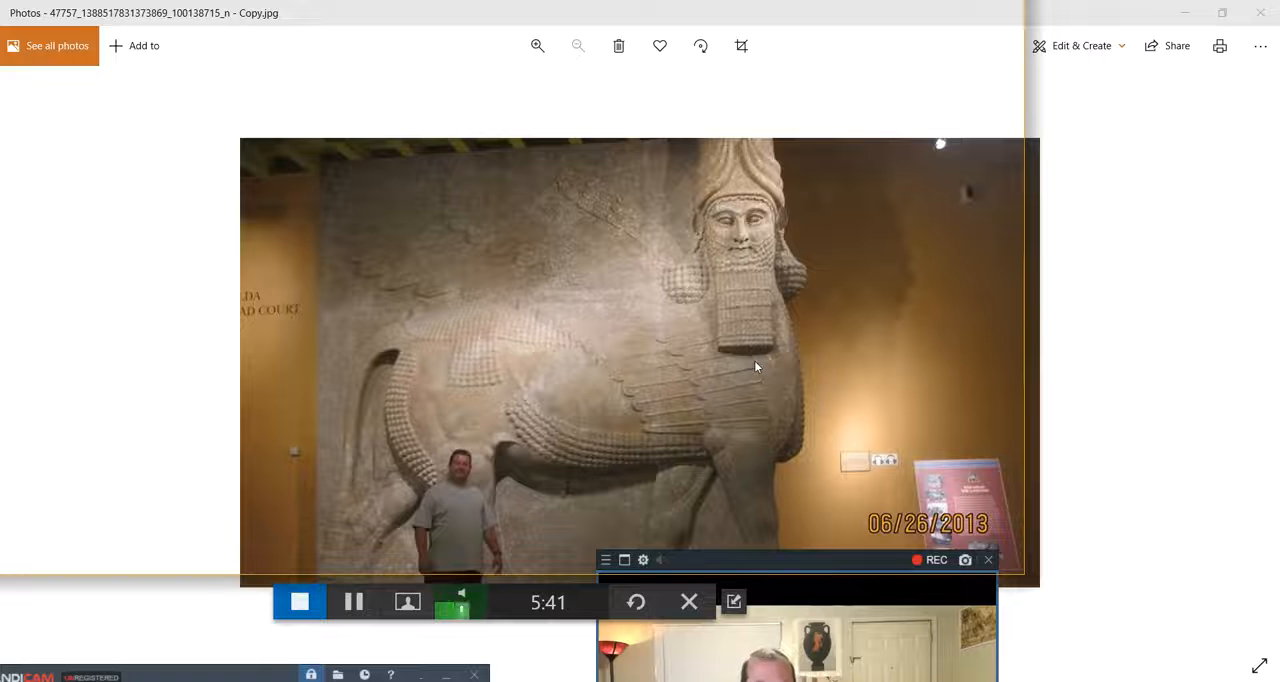
{"action": "mouse_move", "coordinate": [760, 288]}
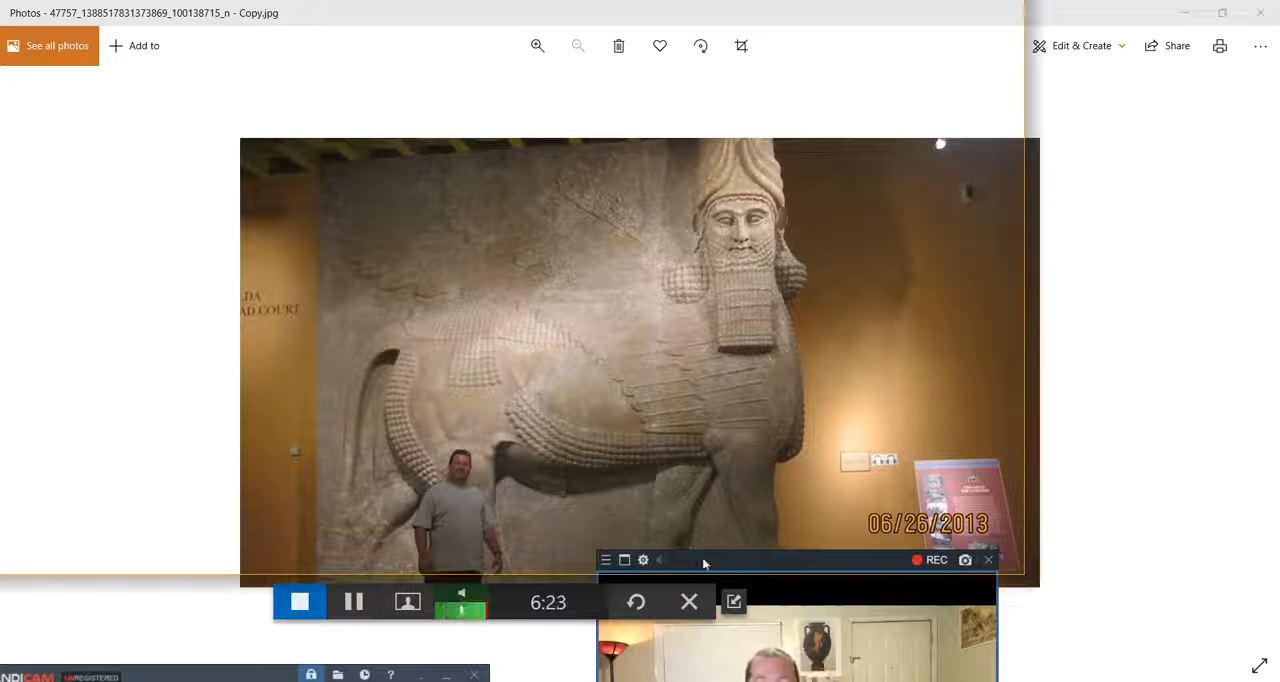
{"action": "mouse_move", "coordinate": [578, 490]}
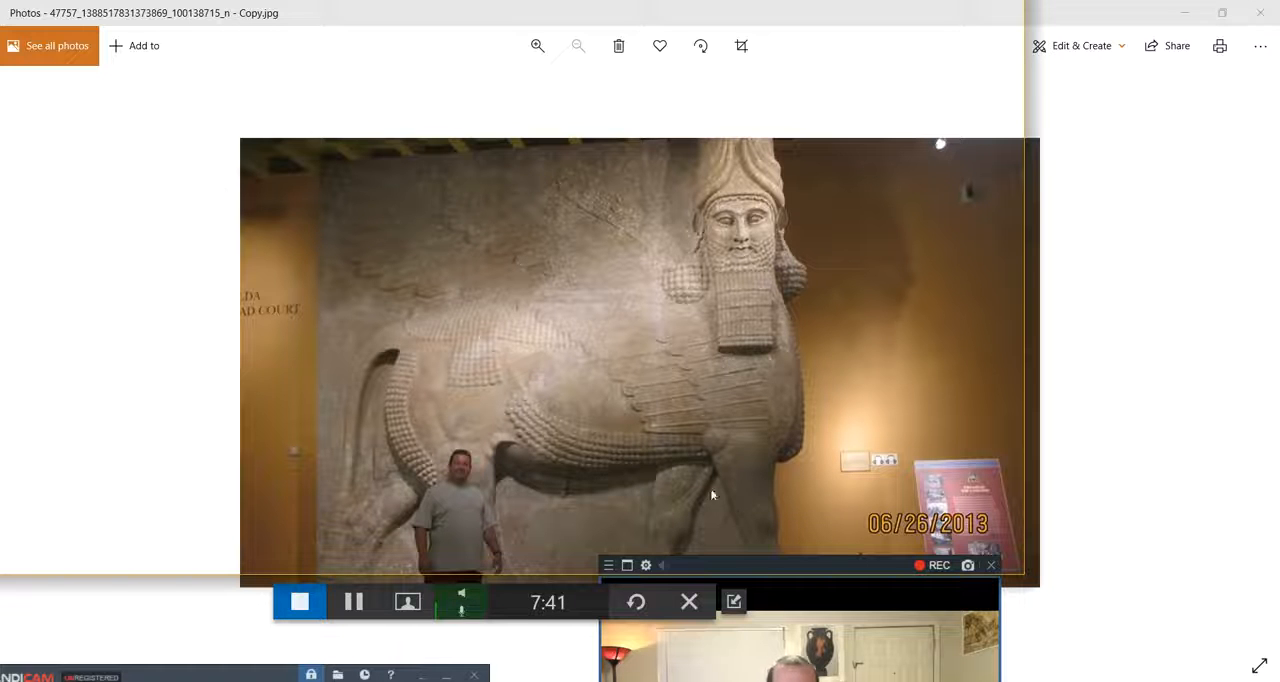
{"action": "mouse_move", "coordinate": [788, 478]}
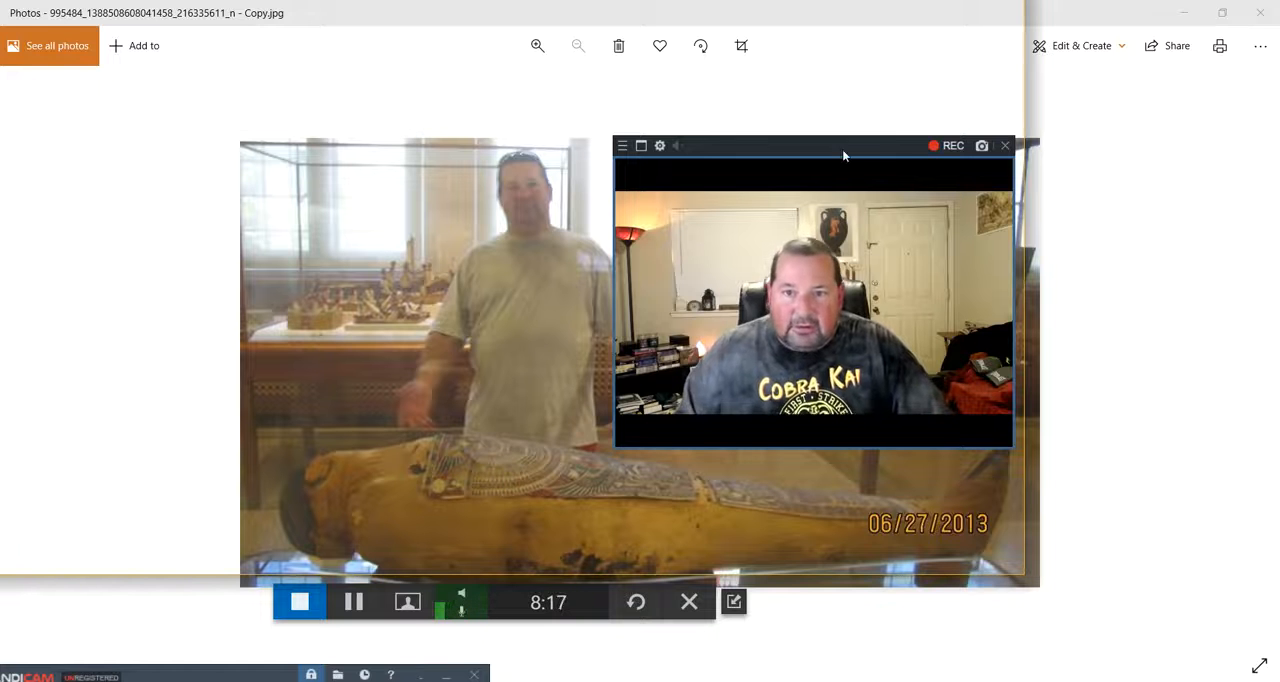
{"action": "left_click_drag", "start_coordinate": [812, 144], "coordinate": [740, 224]}
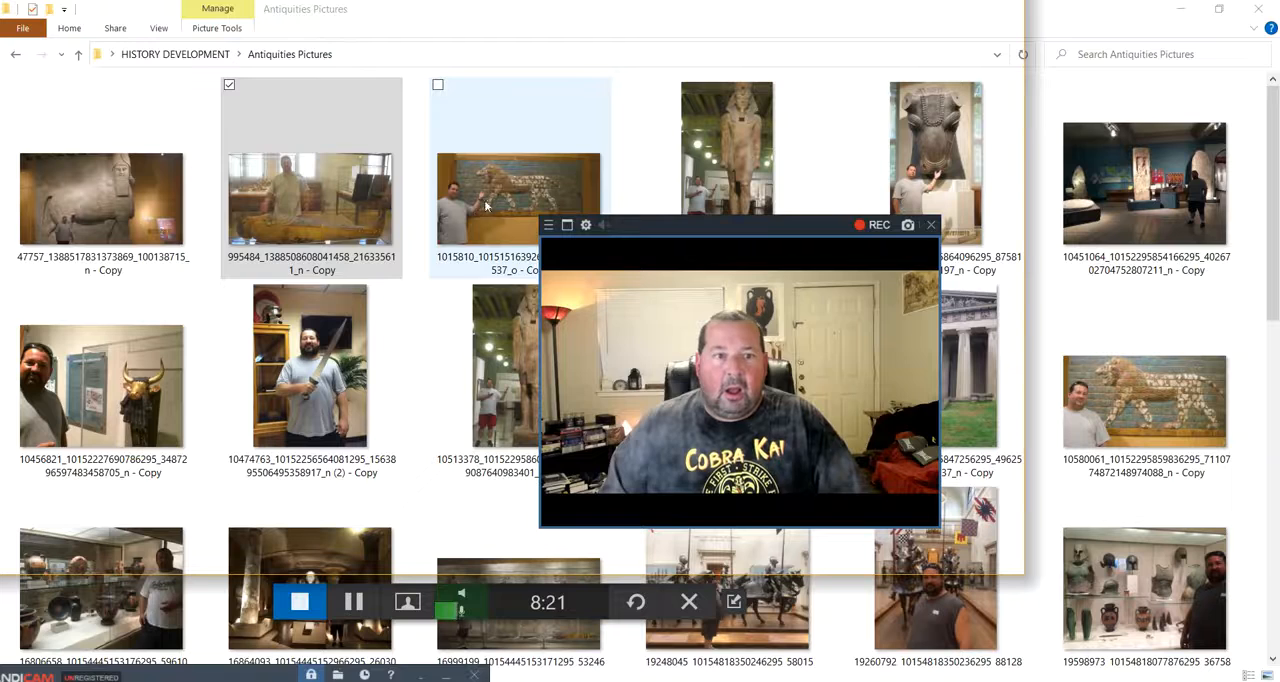
{"action": "double_click", "coordinate": [518, 200]}
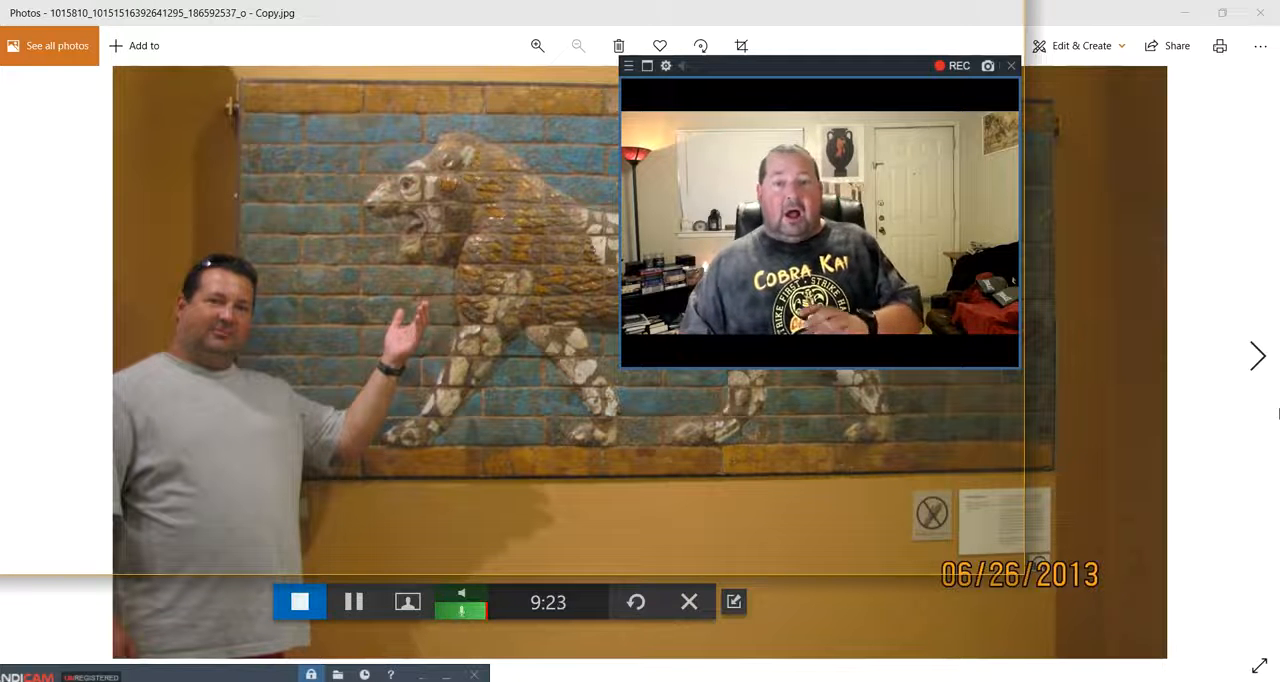
{"action": "mouse_move", "coordinate": [996, 418]}
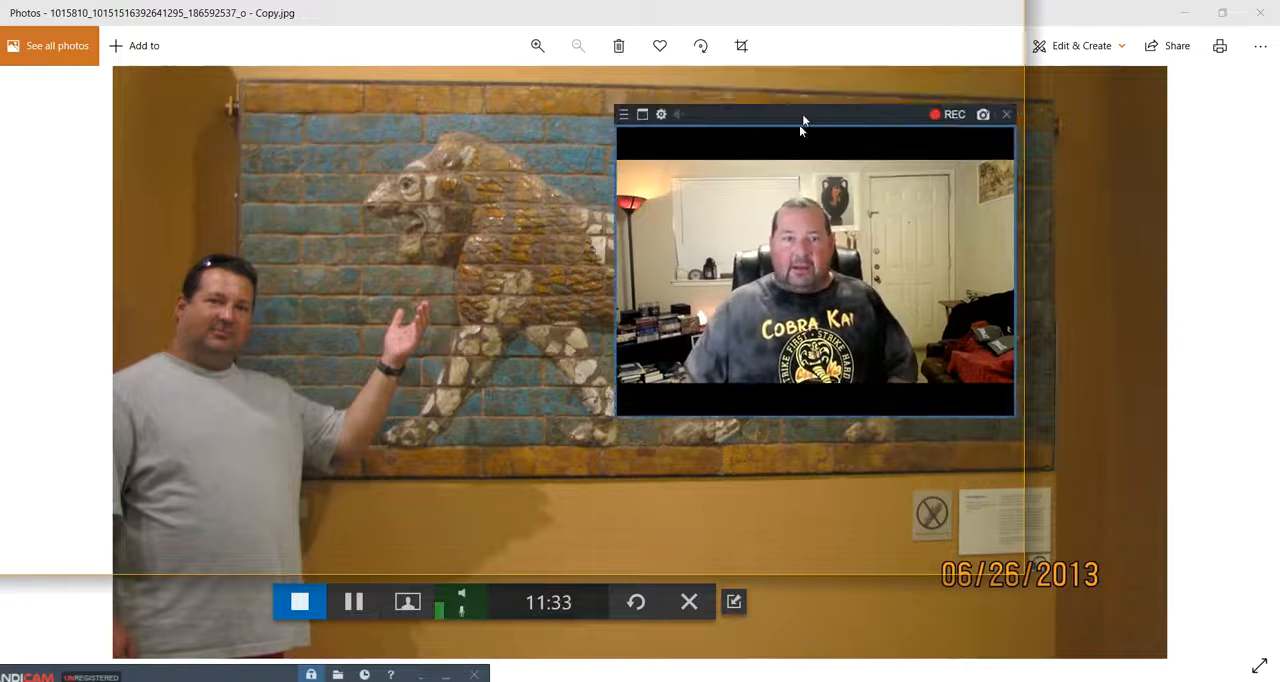
{"action": "left_click_drag", "start_coordinate": [800, 114], "coordinate": [770, 554]}
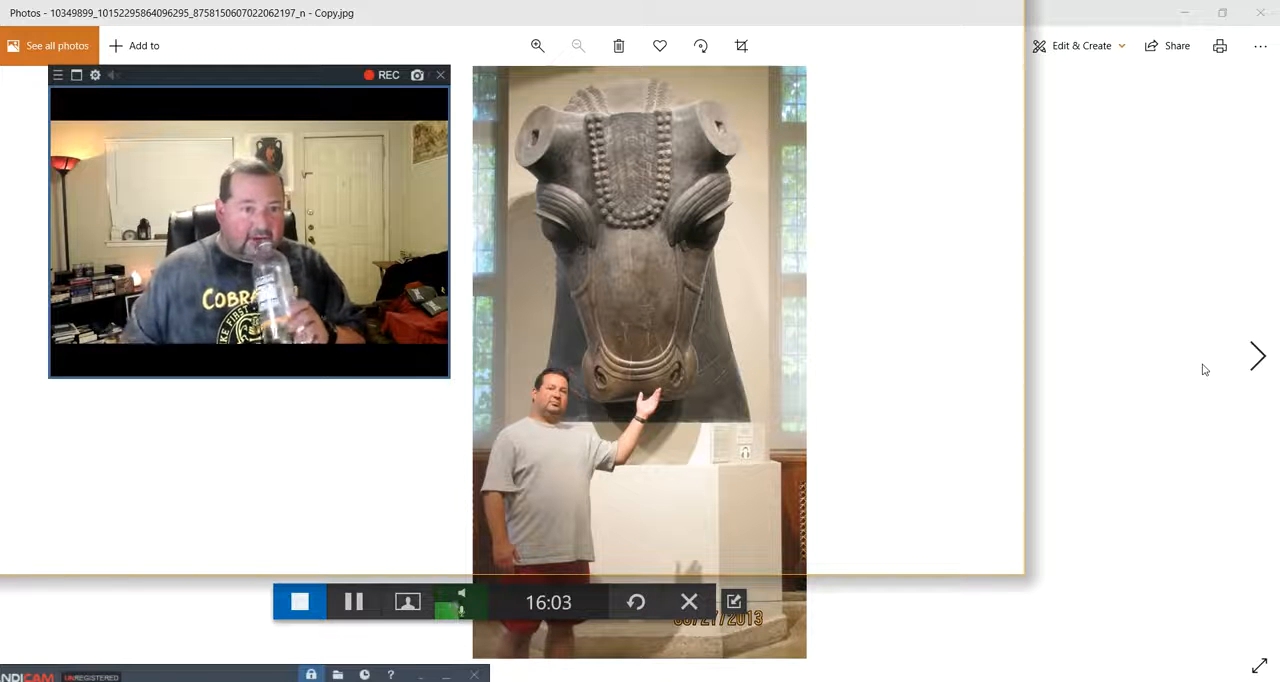
{"action": "mouse_move", "coordinate": [1216, 360]}
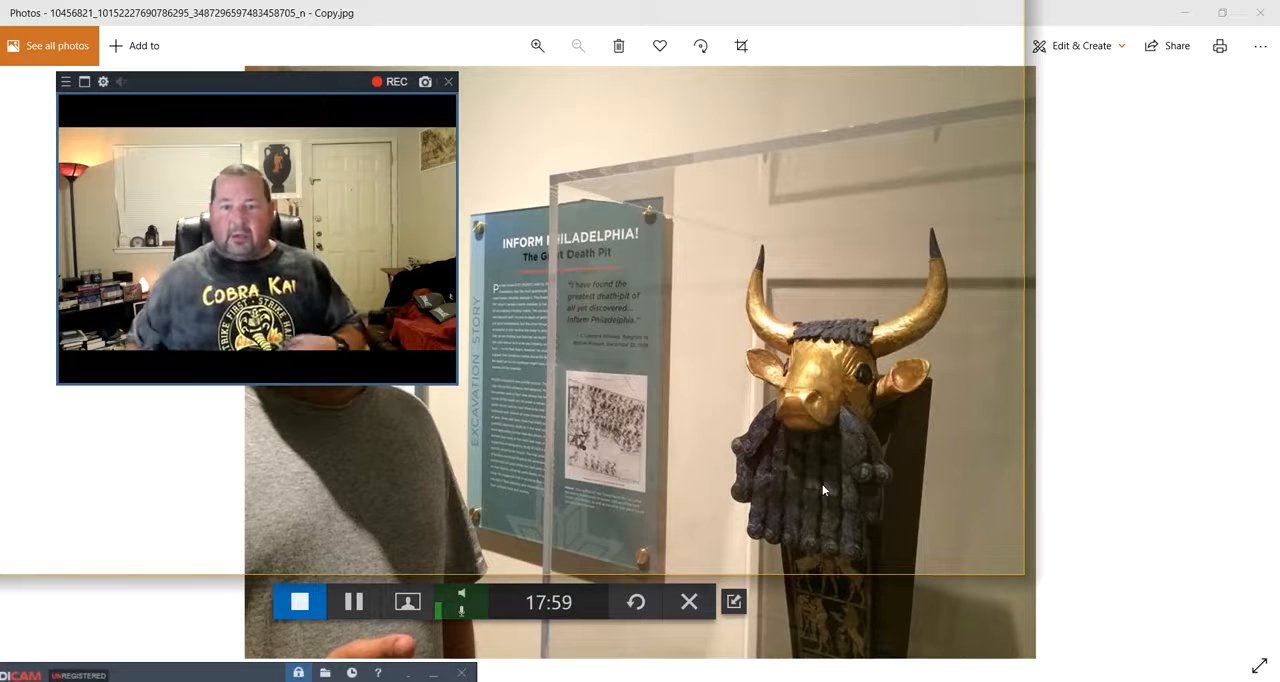
{"action": "mouse_move", "coordinate": [1184, 560]}
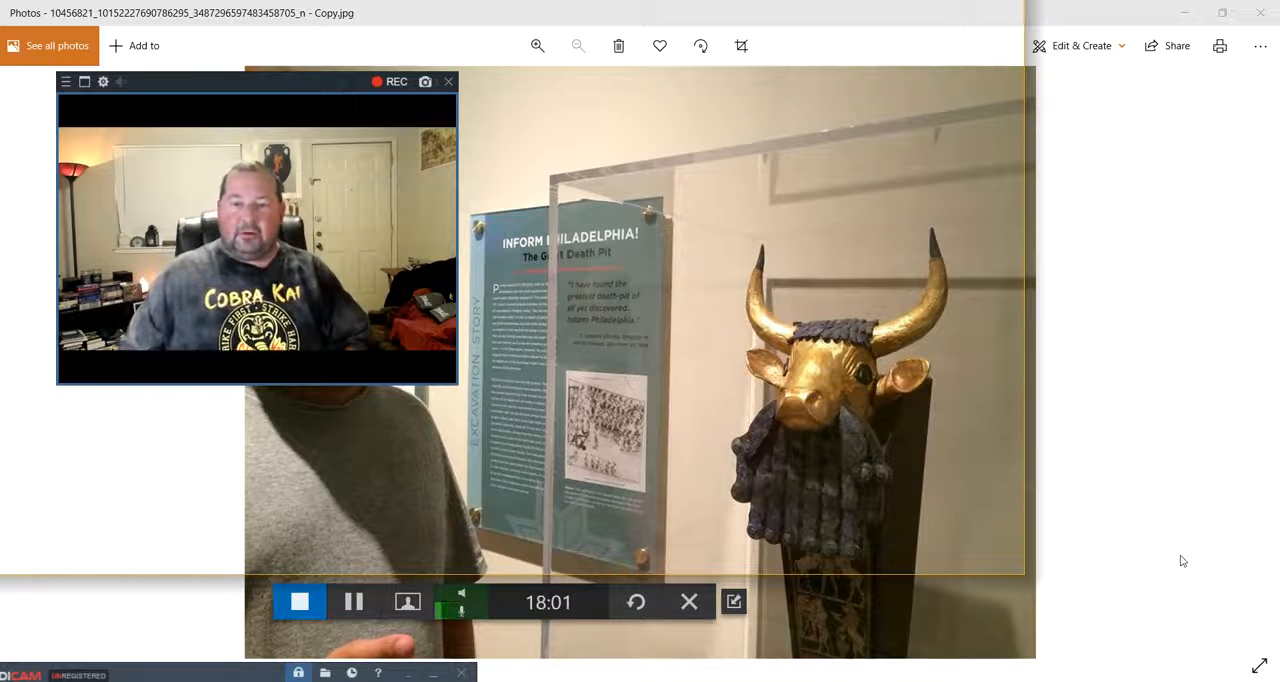
{"action": "mouse_move", "coordinate": [1174, 548]}
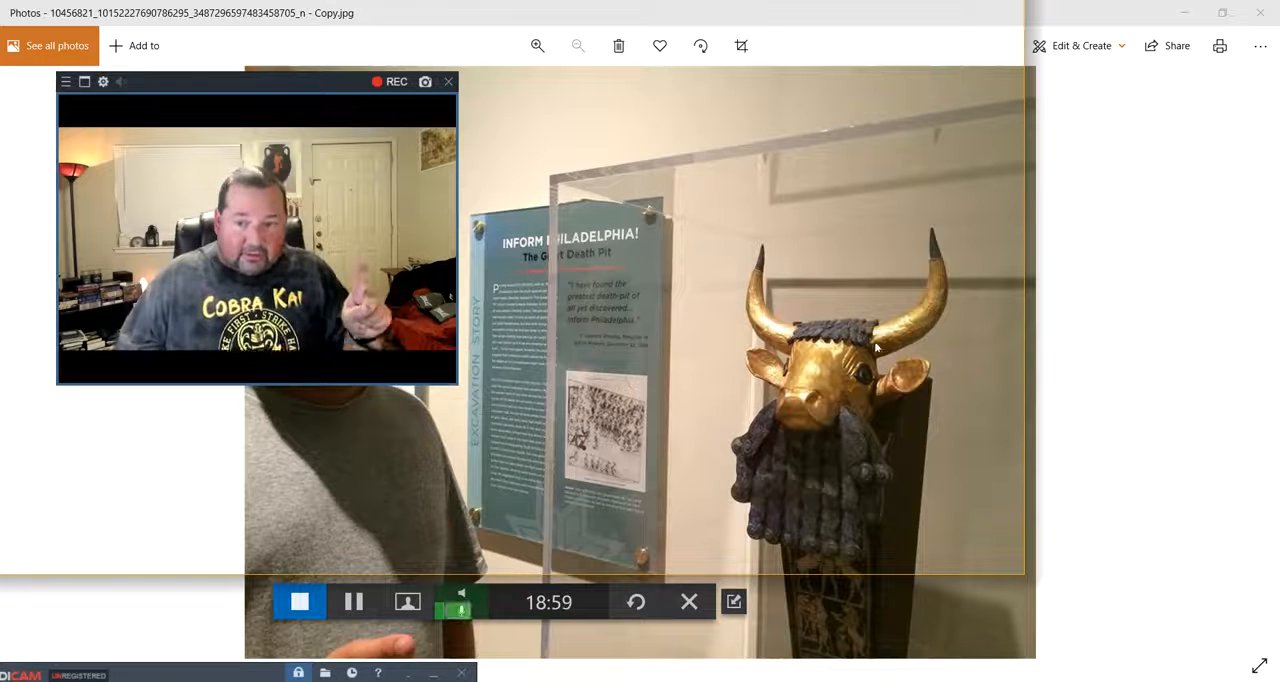
{"action": "mouse_move", "coordinate": [790, 336]}
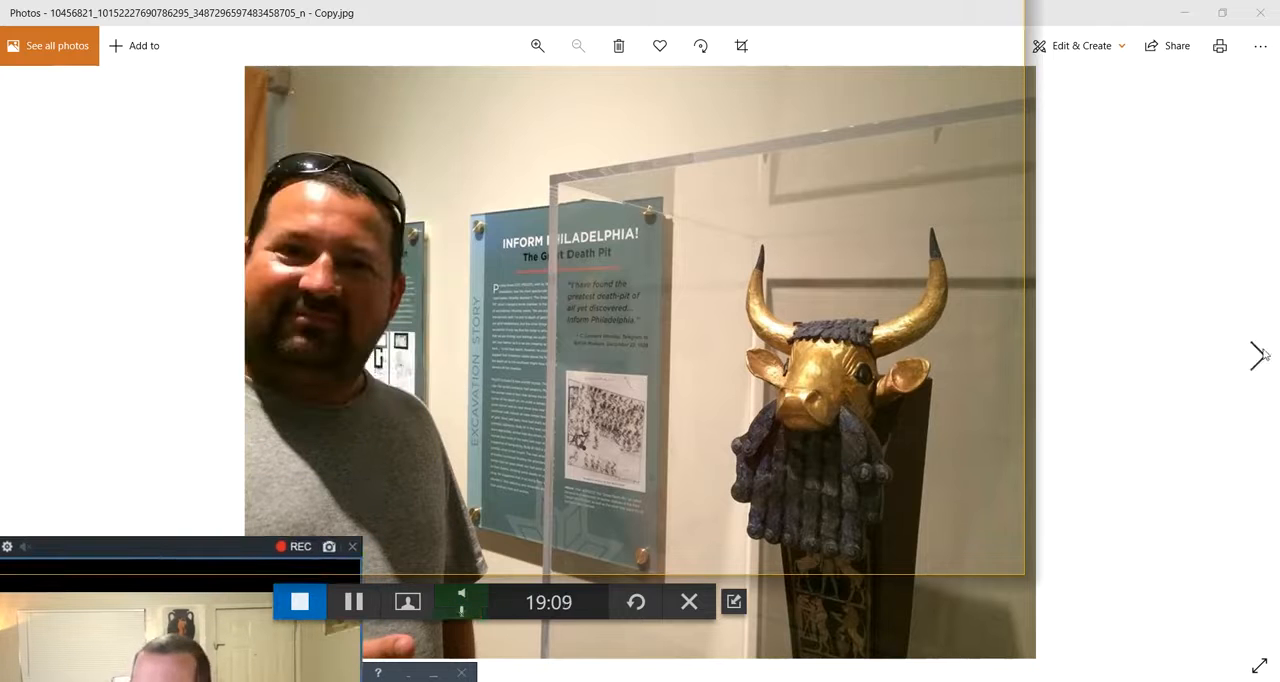
- Advance through the sword photo to the man beside a sphinx in the Egyptian gallery
{"action": "left_click", "coordinate": [1258, 356]}
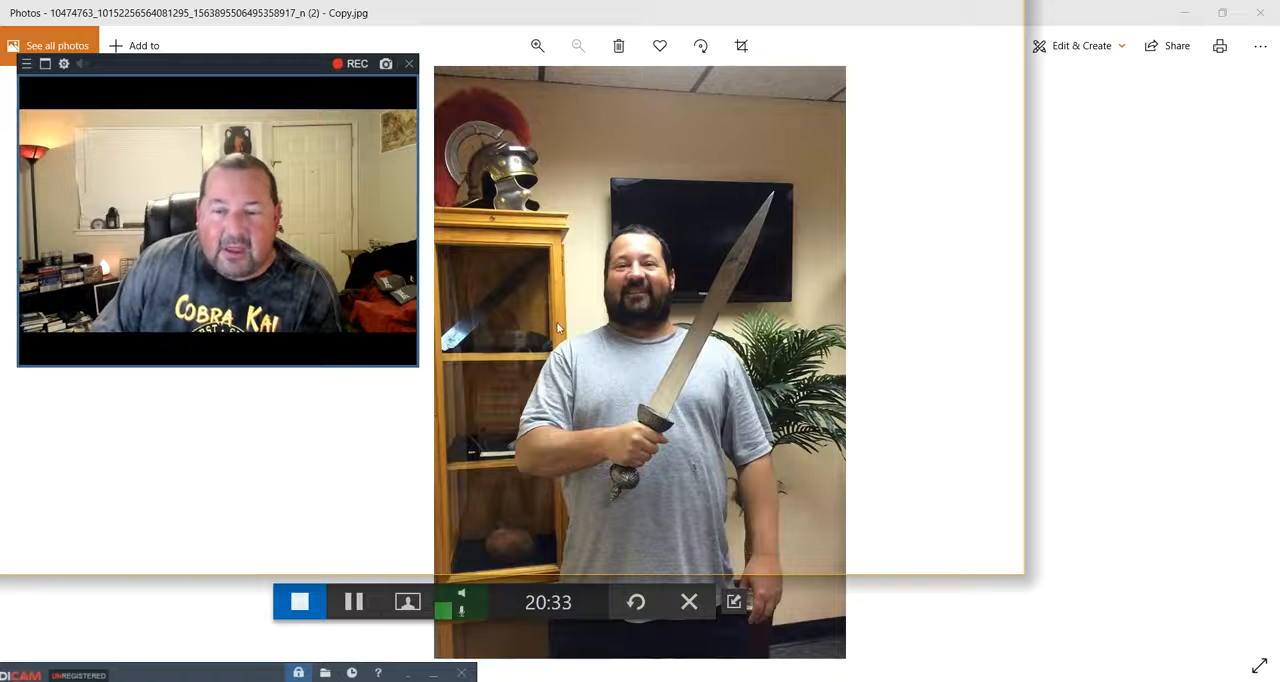
{"action": "left_click", "coordinate": [1256, 356]}
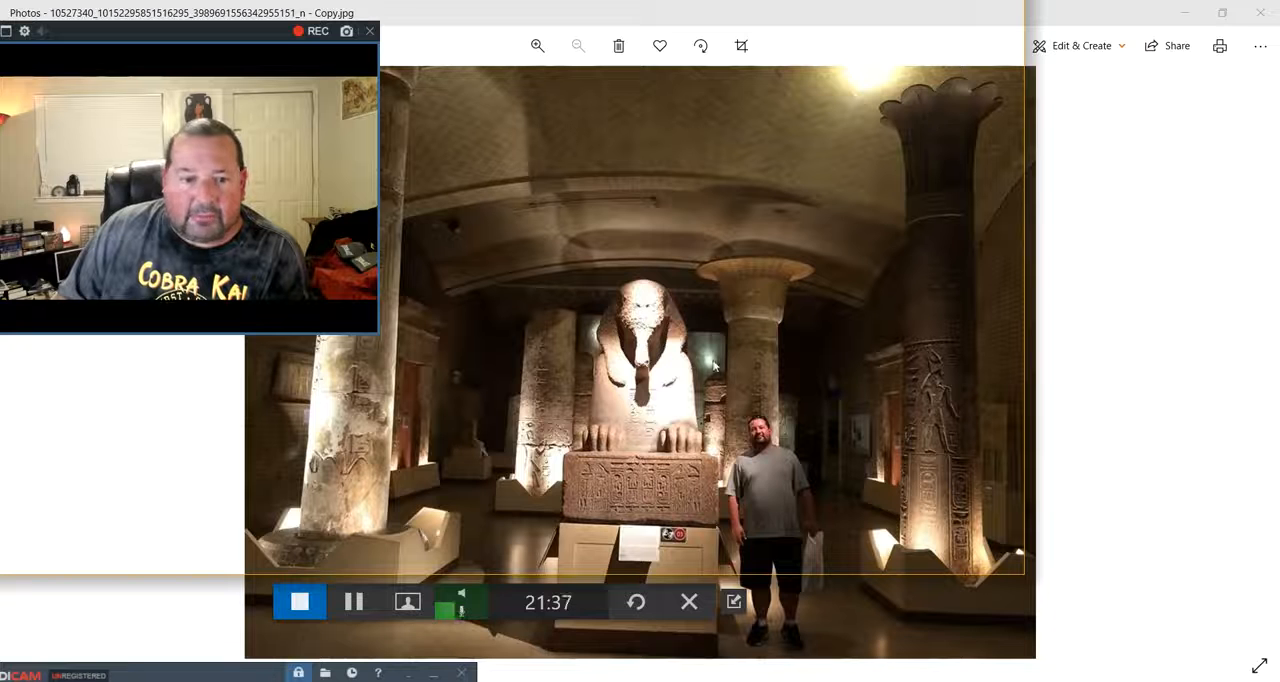
{"action": "mouse_move", "coordinate": [690, 464]}
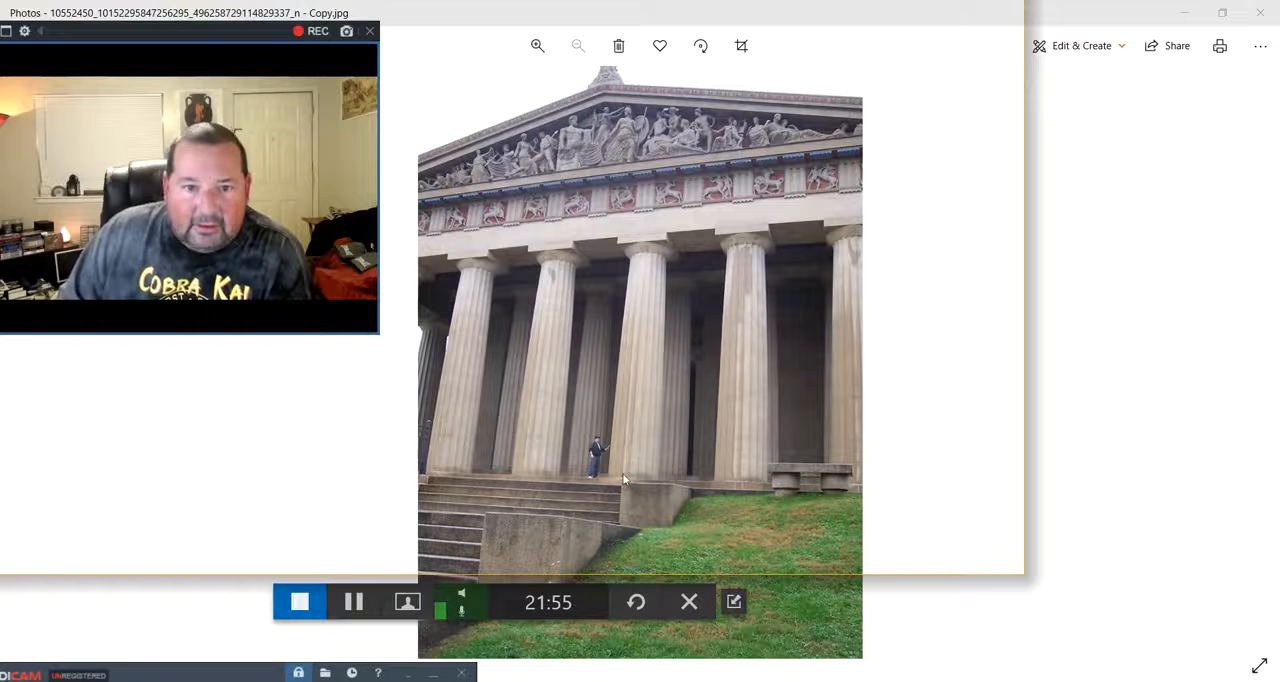
{"action": "mouse_move", "coordinate": [564, 346]}
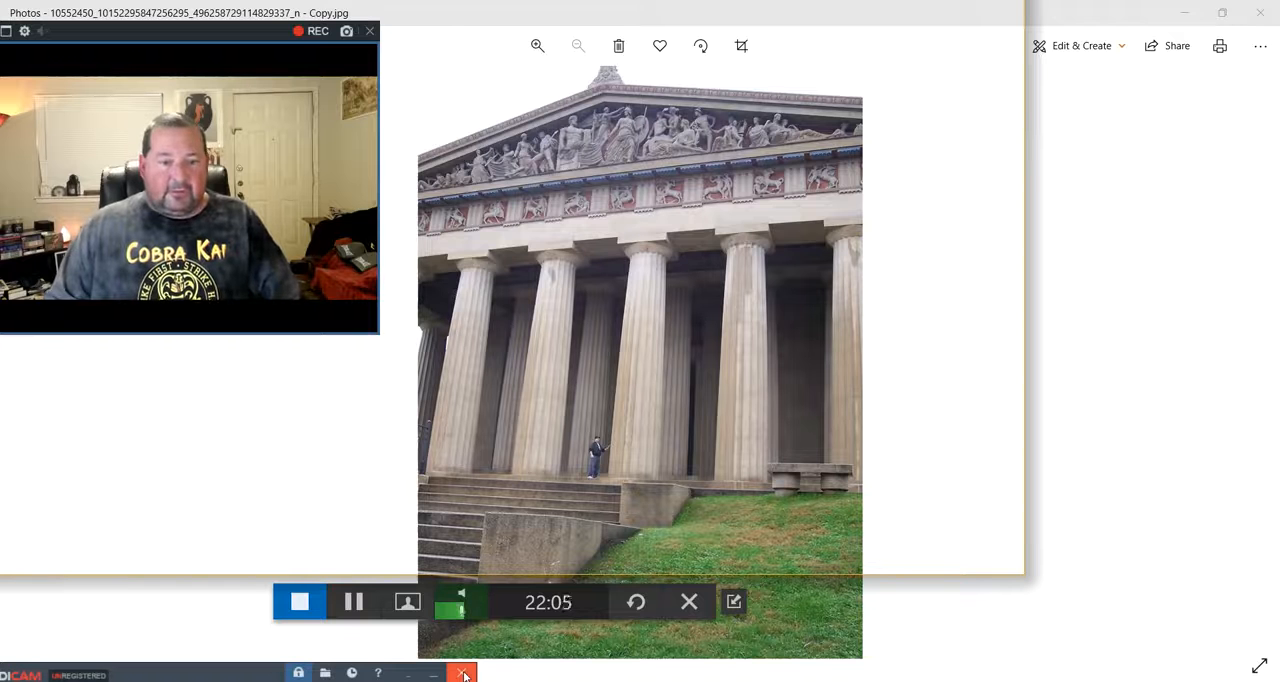
- Advance to the Parthenon photo with its columns and sculpted pediment
{"action": "left_click", "coordinate": [464, 672]}
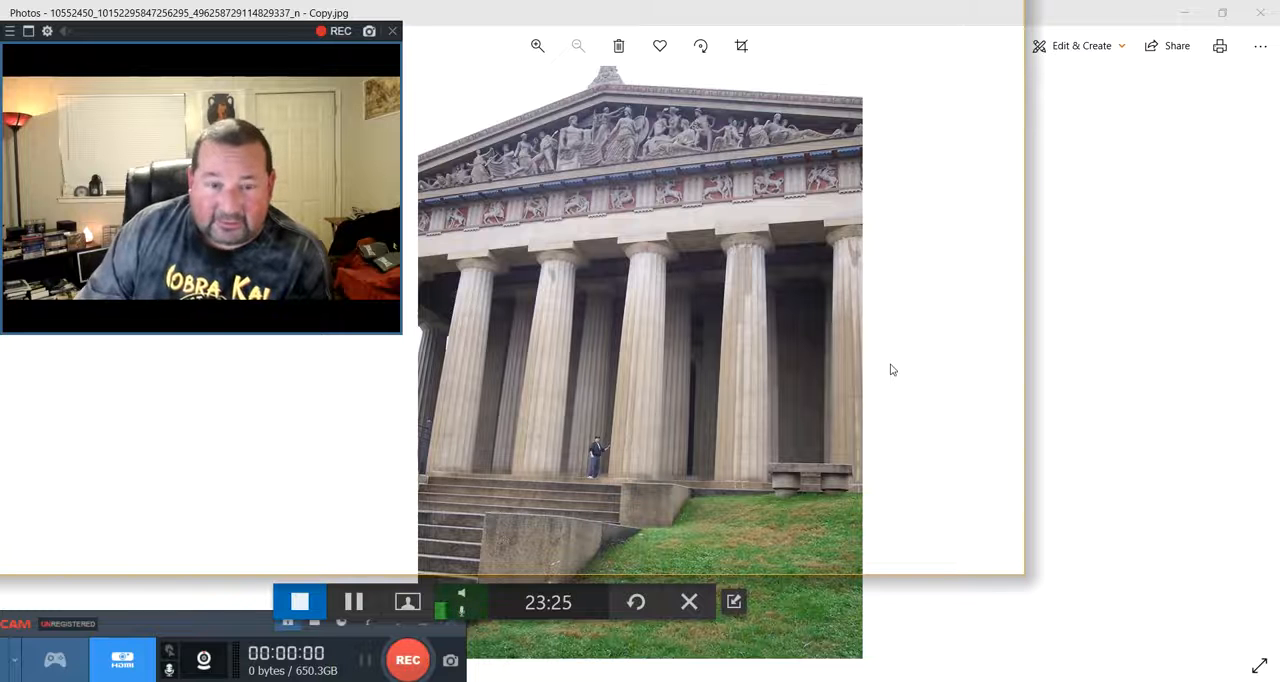
{"action": "mouse_move", "coordinate": [908, 346]}
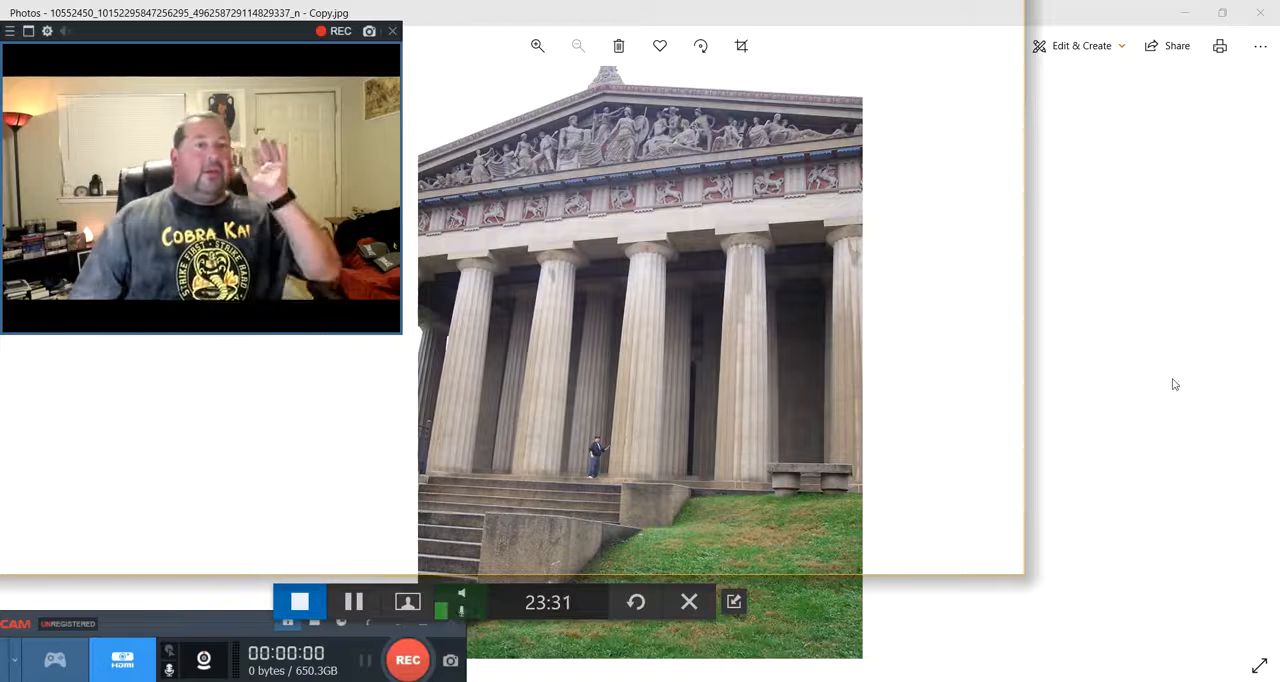
{"action": "mouse_move", "coordinate": [1104, 396]}
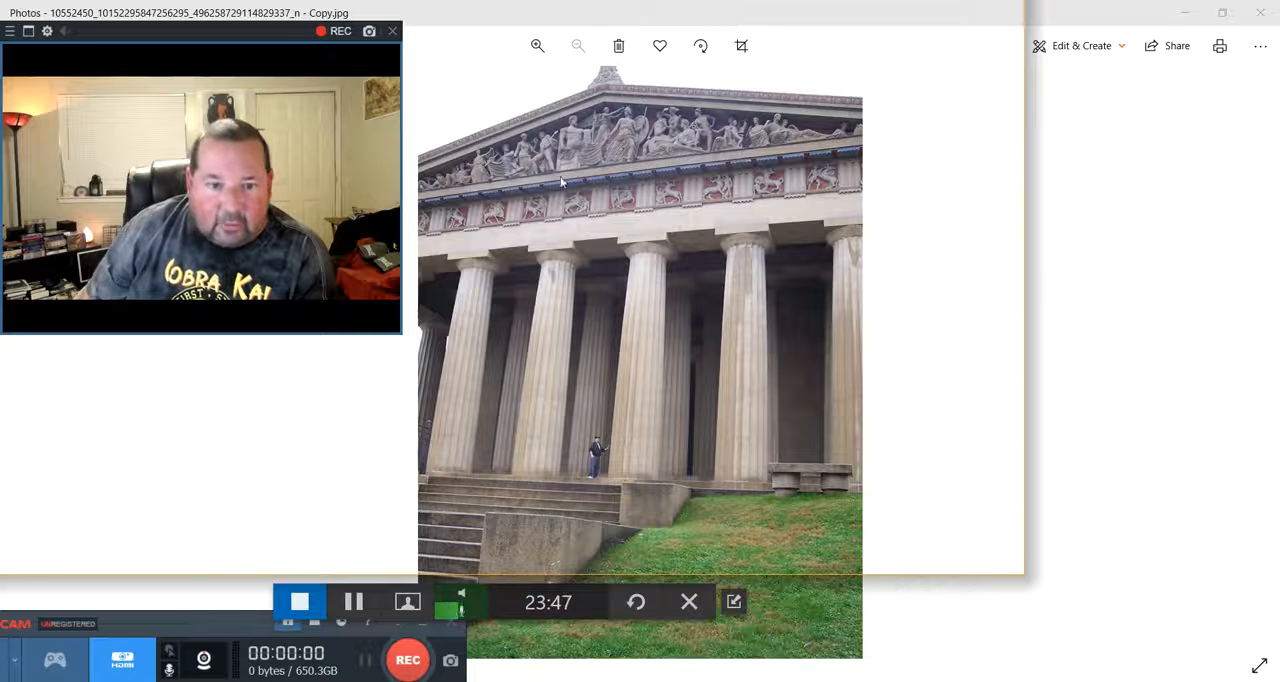
{"action": "mouse_move", "coordinate": [744, 400]}
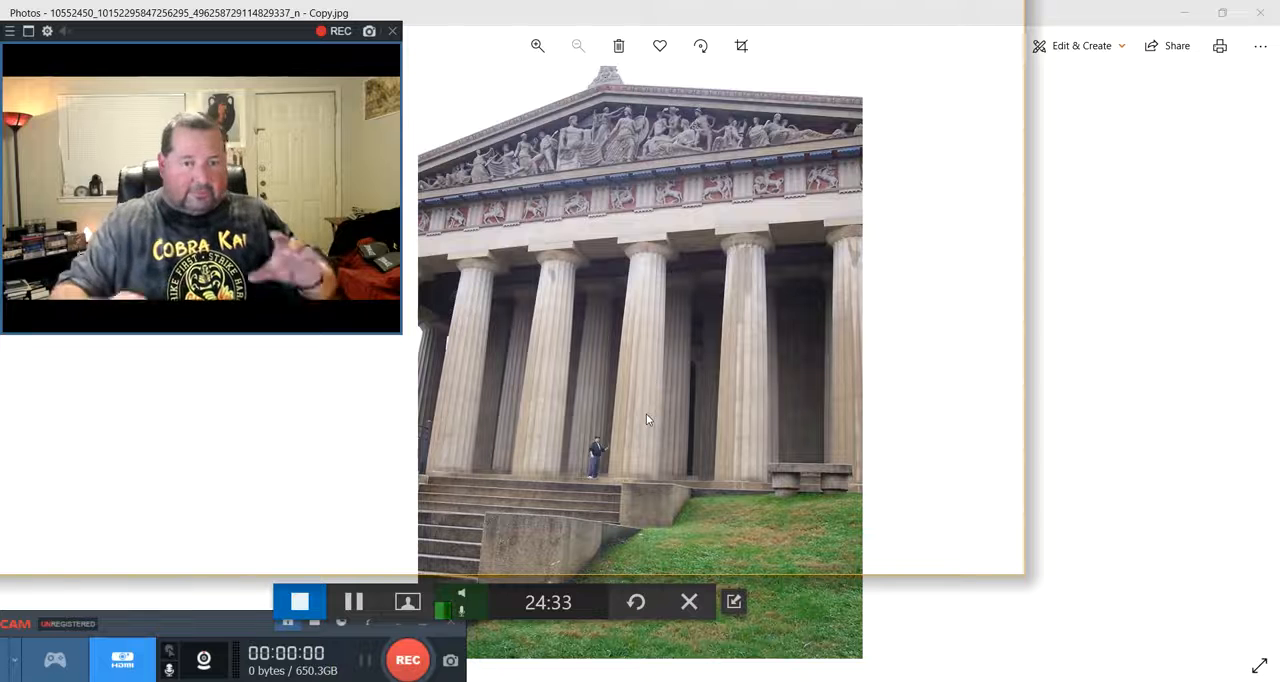
{"action": "mouse_move", "coordinate": [856, 406]}
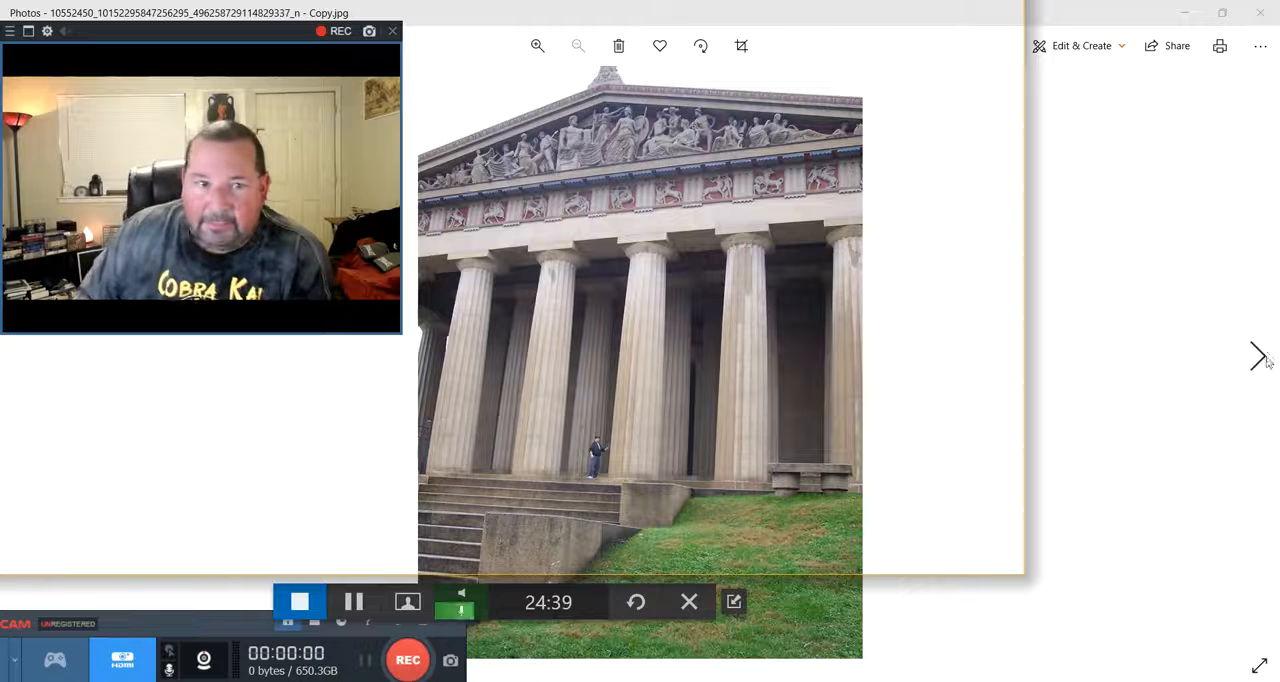
{"action": "left_click", "coordinate": [1258, 356]}
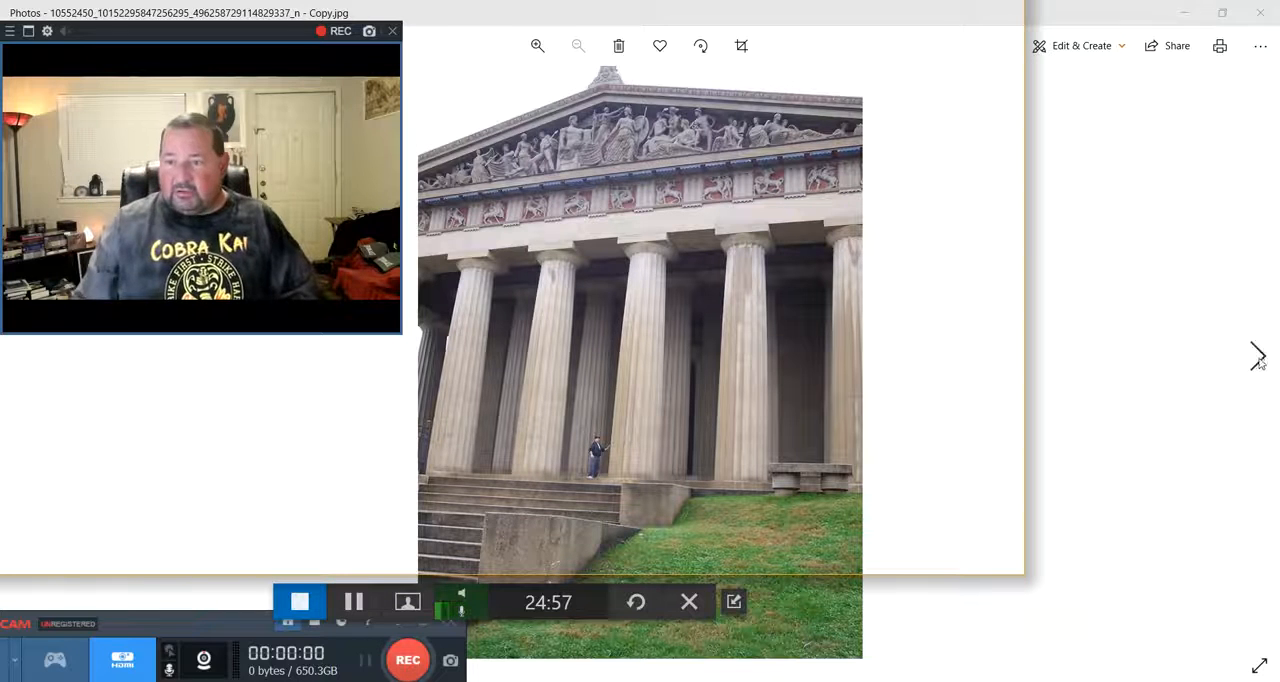
{"action": "left_click", "coordinate": [1258, 356]}
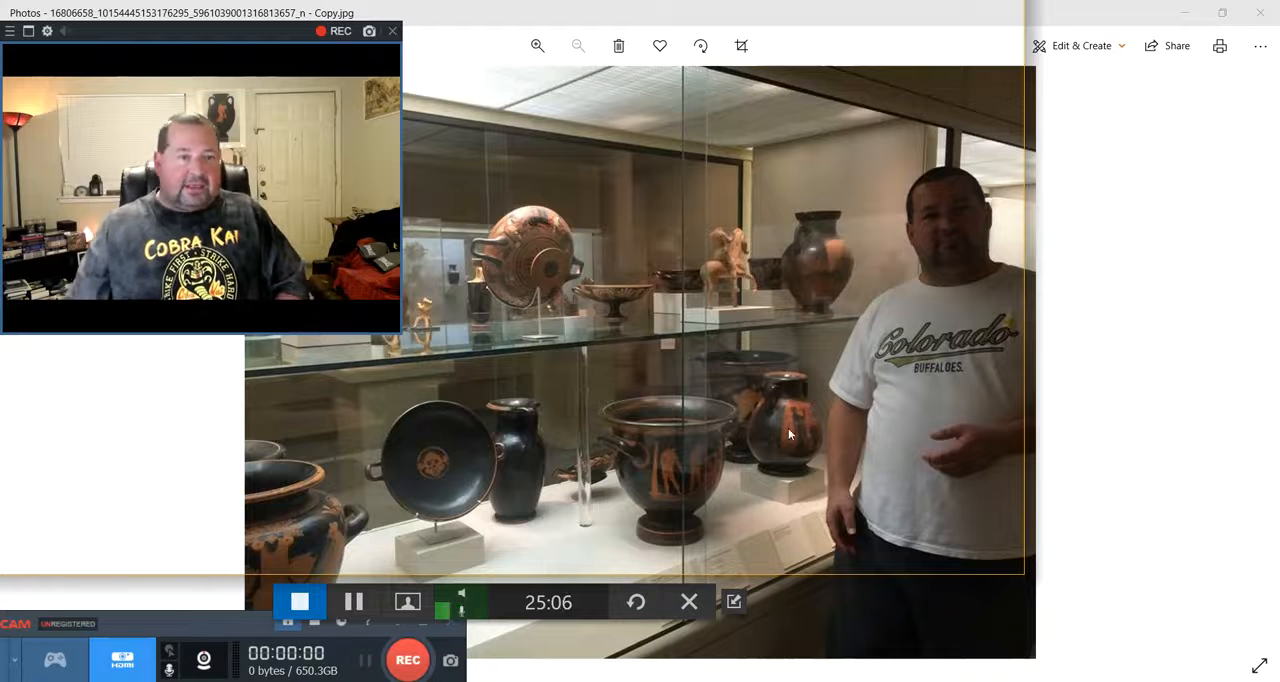
{"action": "mouse_move", "coordinate": [784, 464]}
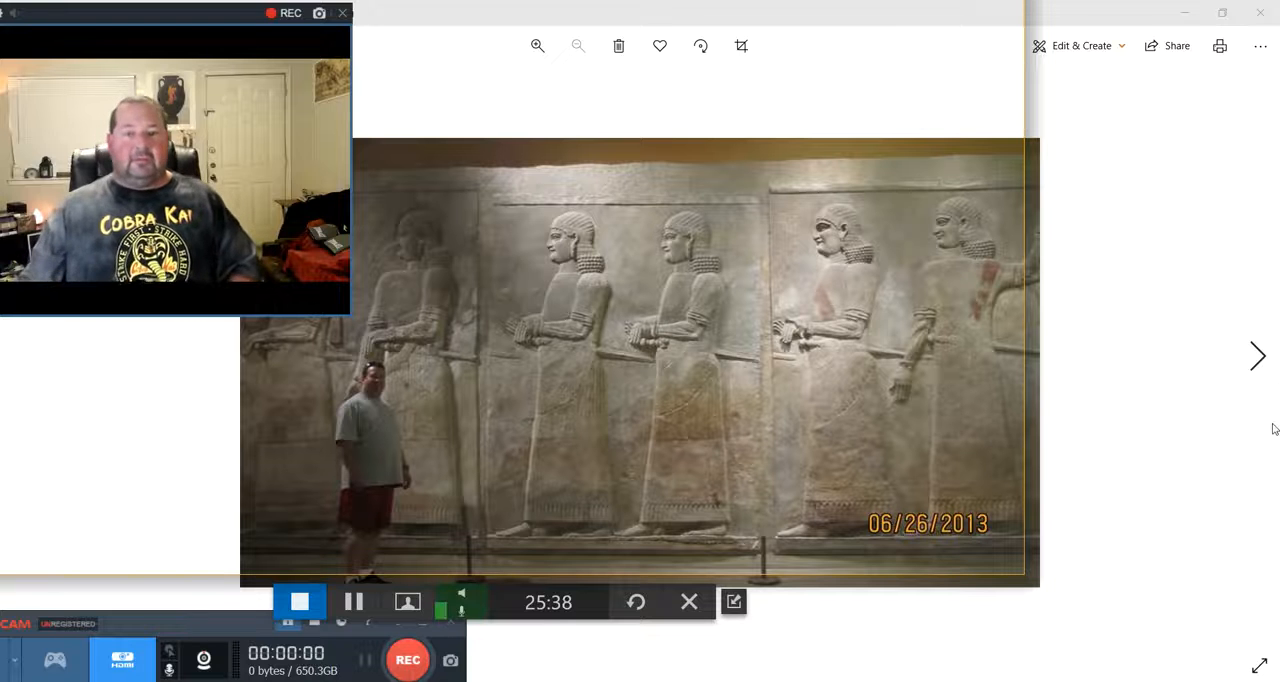
{"action": "mouse_move", "coordinate": [1236, 412]}
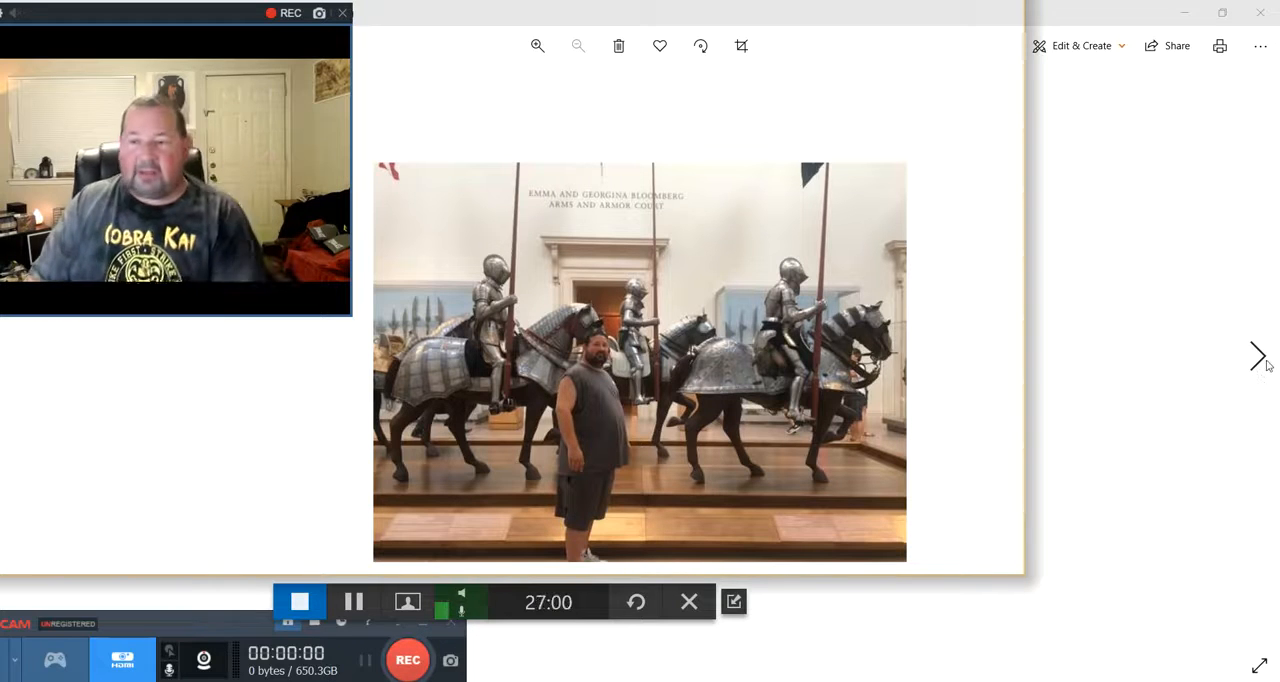
- Advance to the display case of bronze helmets, breastplates and painted vases
{"action": "left_click", "coordinate": [1258, 356]}
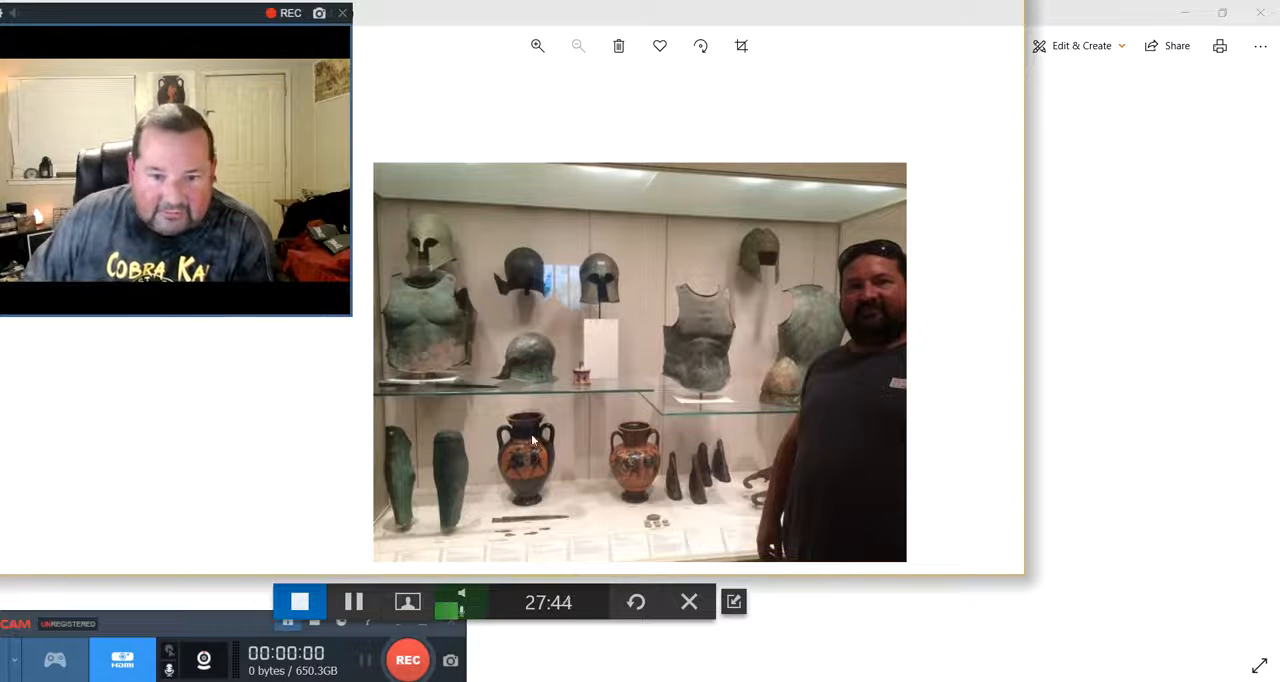
{"action": "mouse_move", "coordinate": [748, 378]}
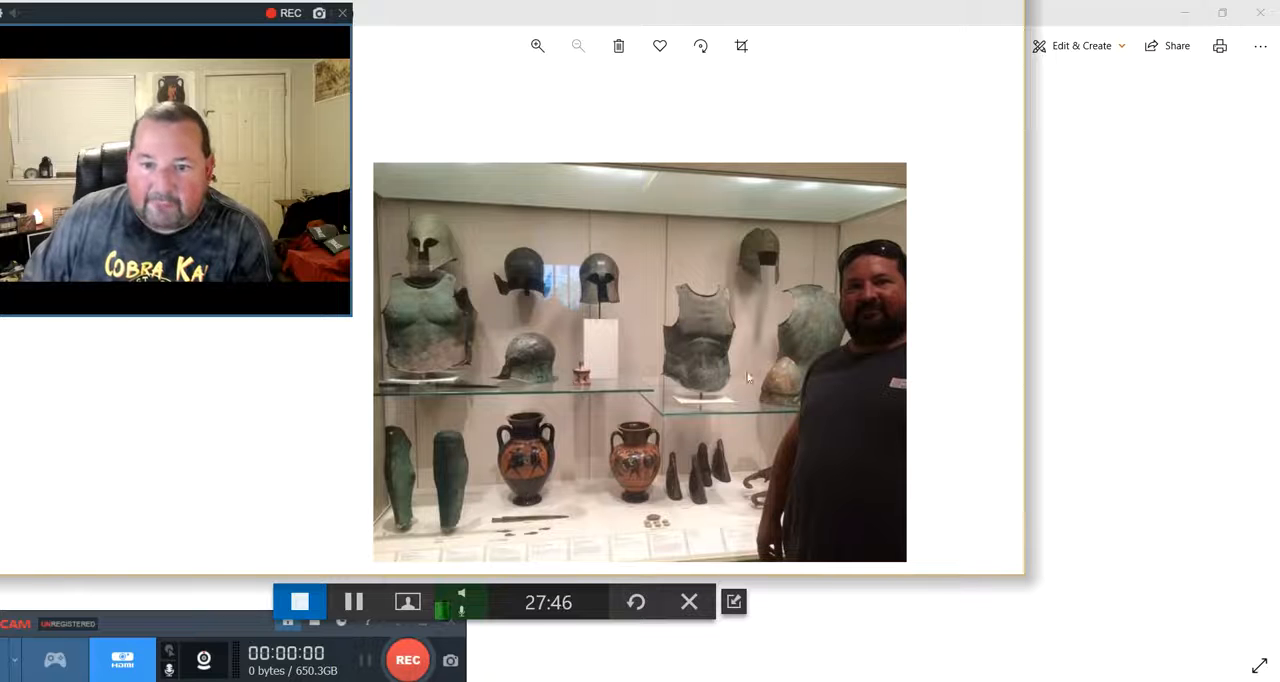
{"action": "mouse_move", "coordinate": [1036, 452]}
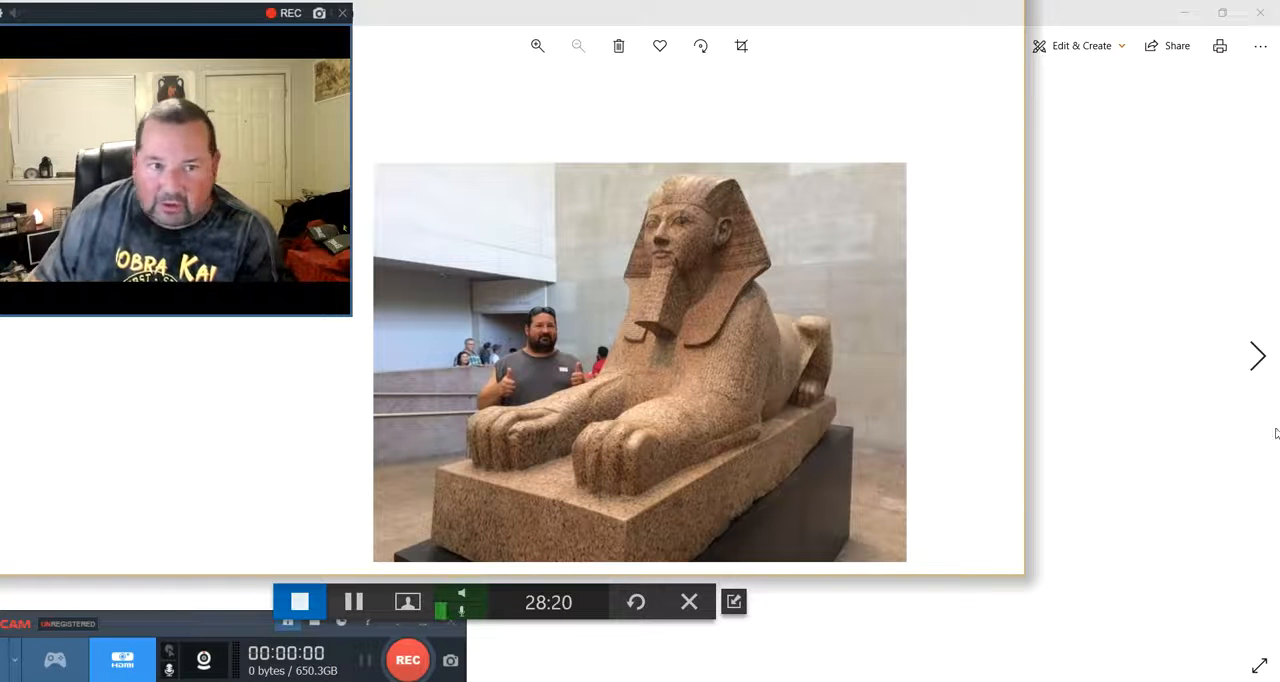
{"action": "left_click", "coordinate": [1256, 356]}
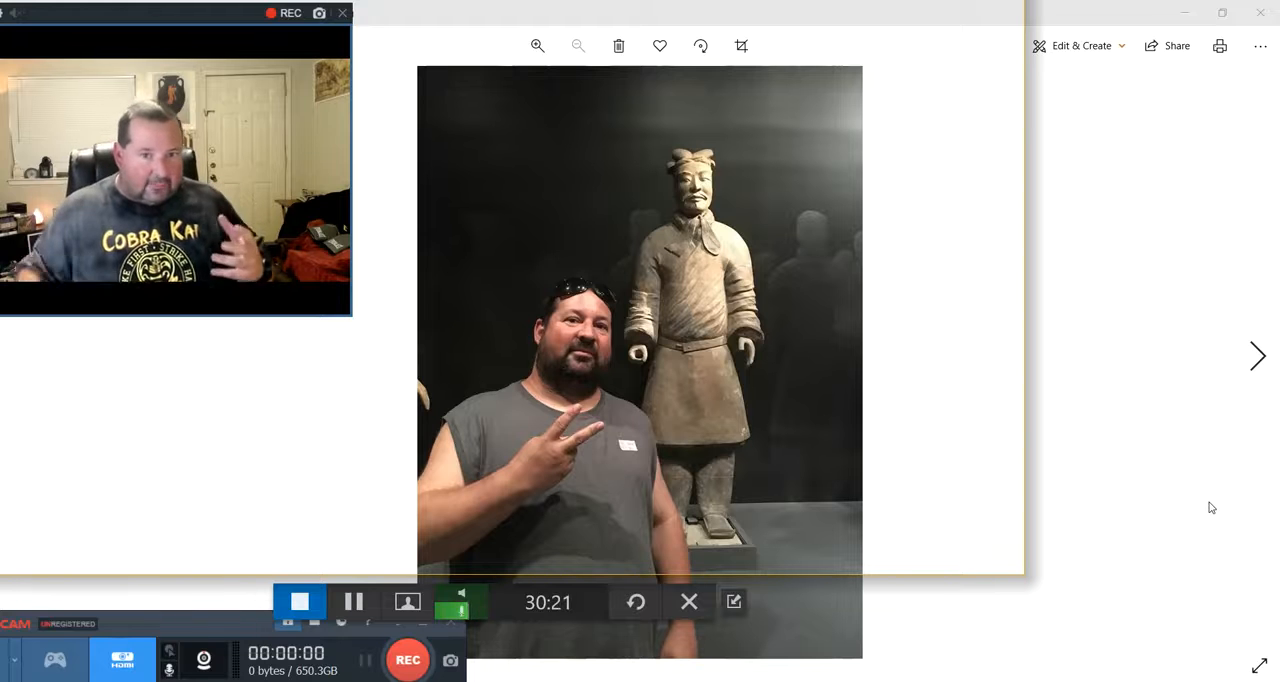
{"action": "mouse_move", "coordinate": [894, 288]}
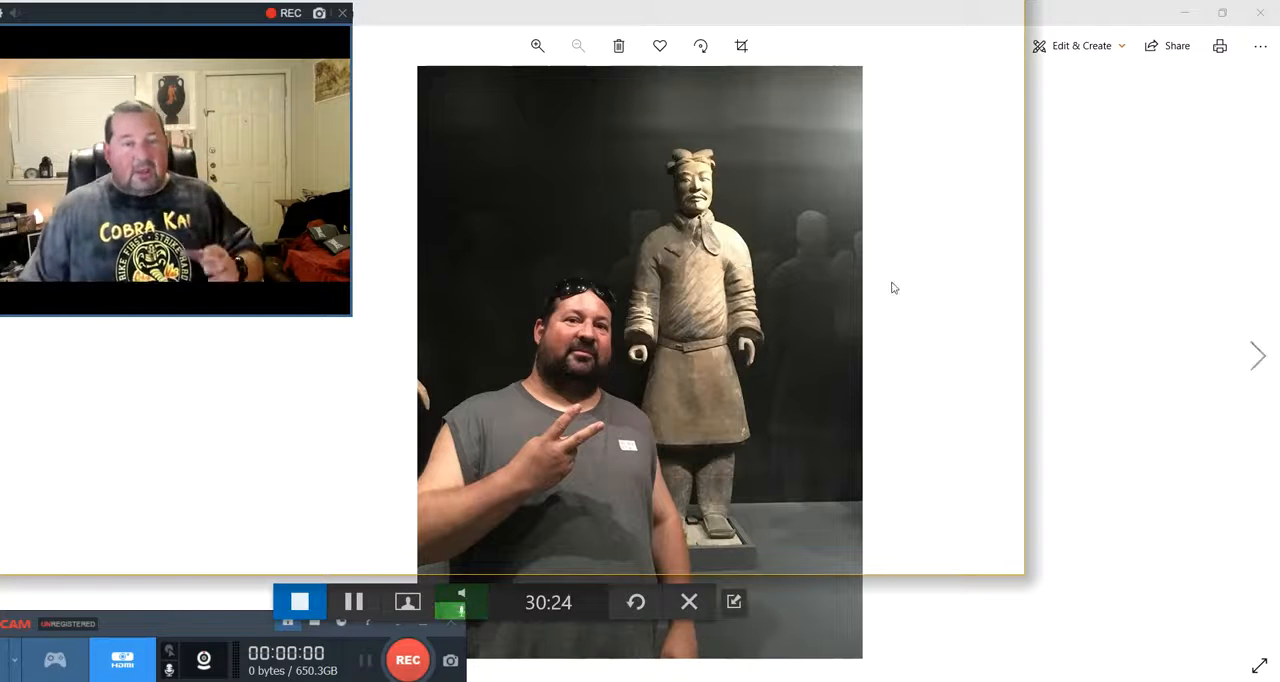